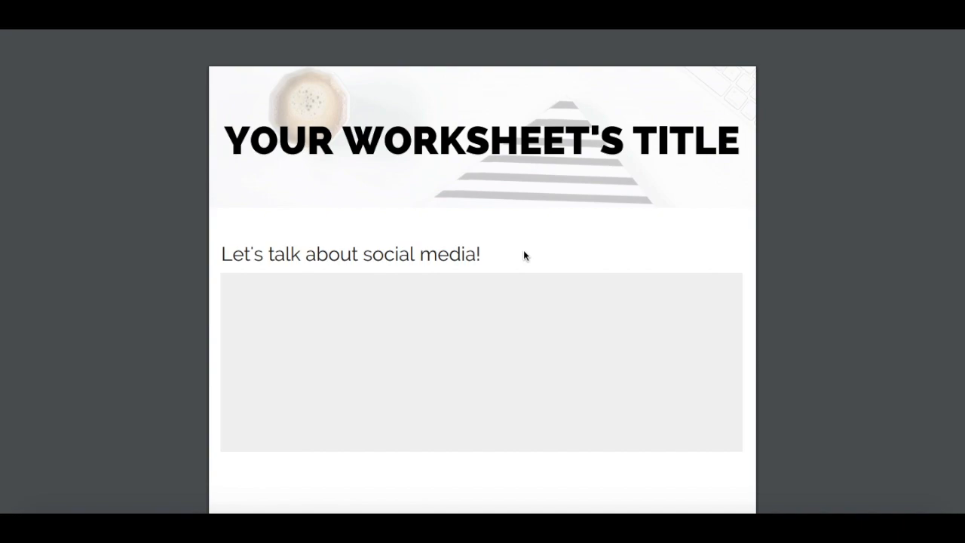
Scroll the Yes To Tech channel page and subscribe to the channel
scroll("down", 3)
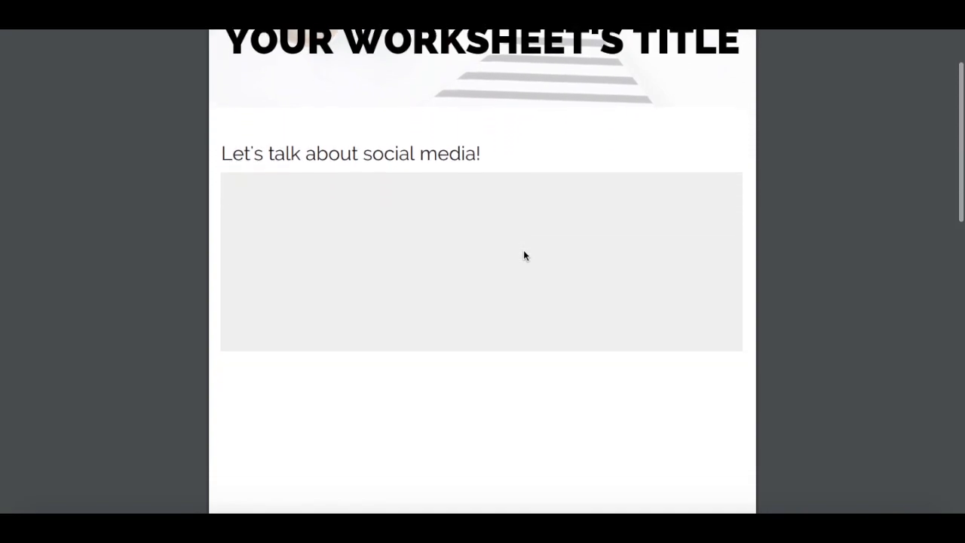
scroll("down", 3)
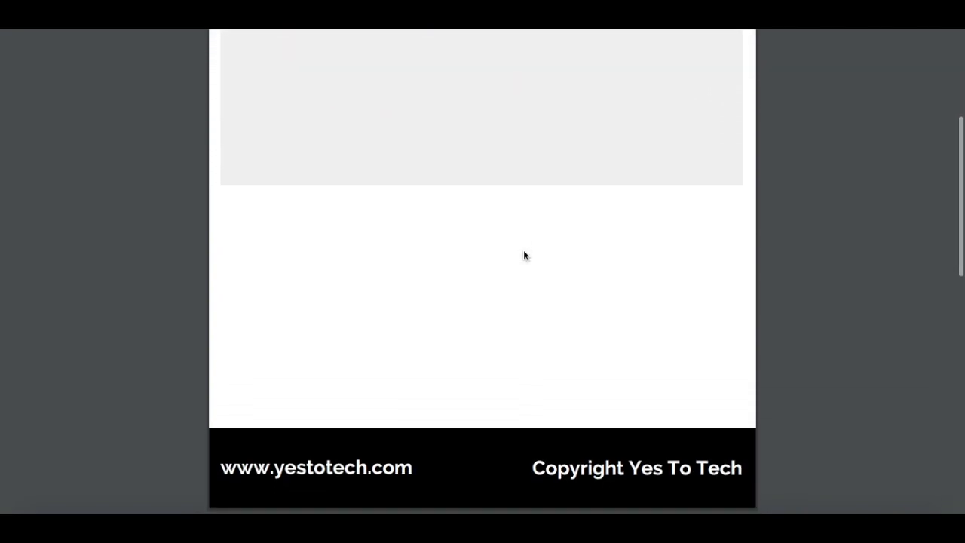
scroll("down", 3)
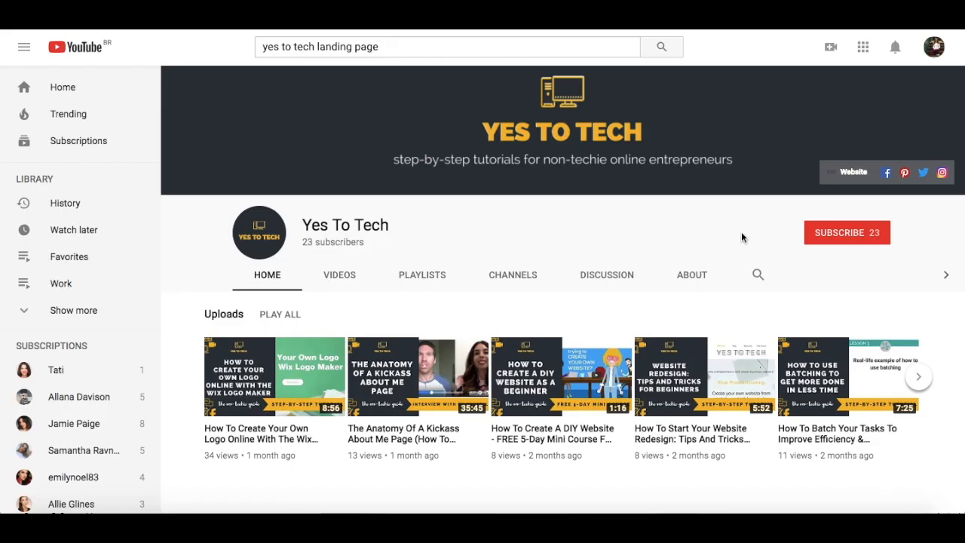
left_click(846, 233)
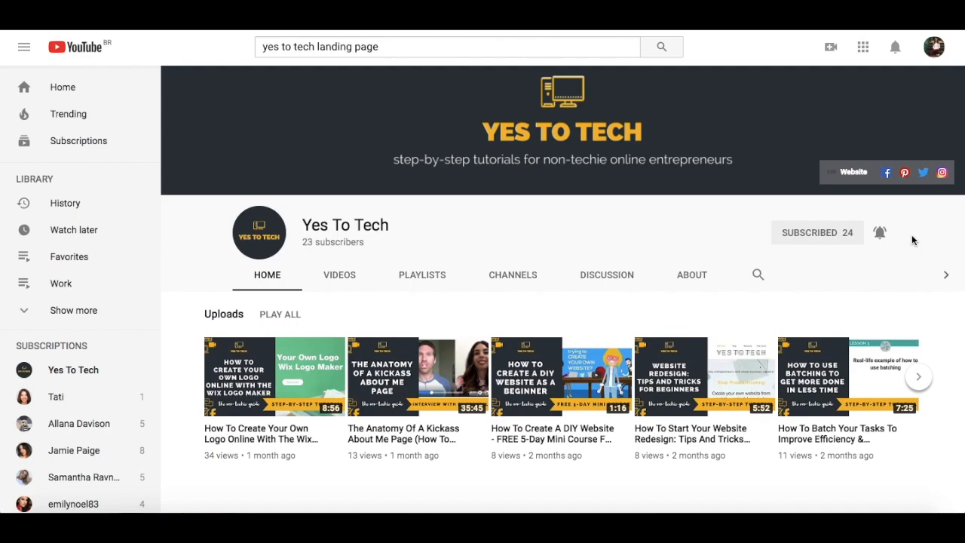
mouse_move(907, 236)
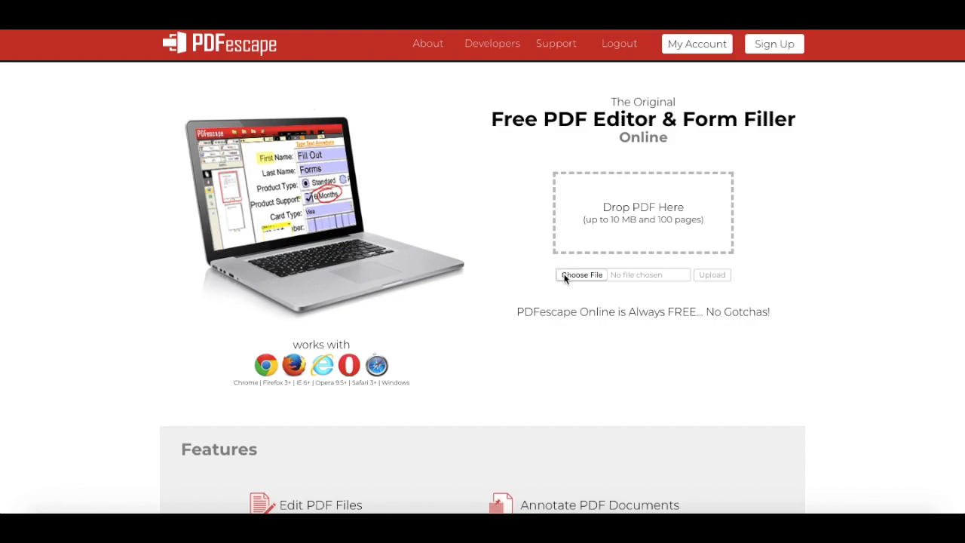
Upload the two-page worksheet PDF into the PDFescape editor from the home page
left_click(581, 274)
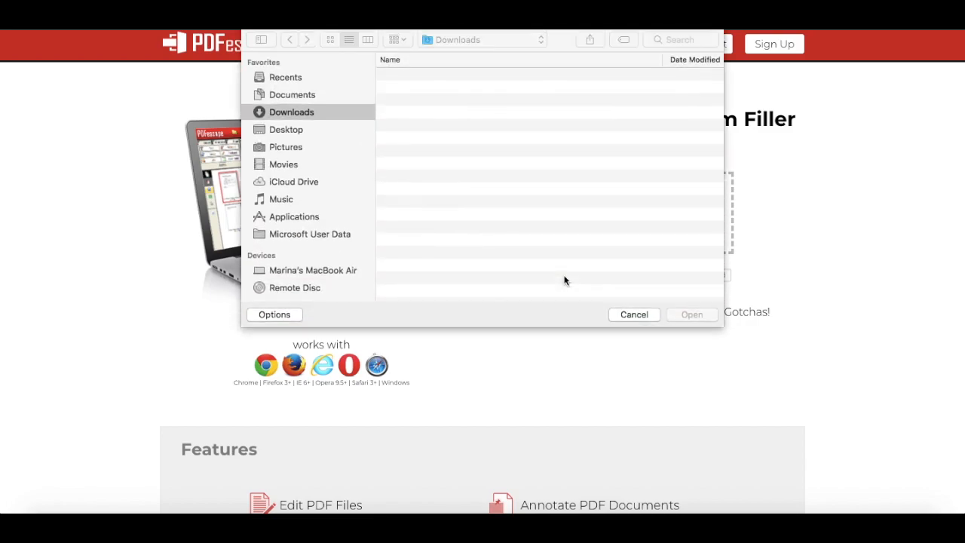
left_click(473, 114)
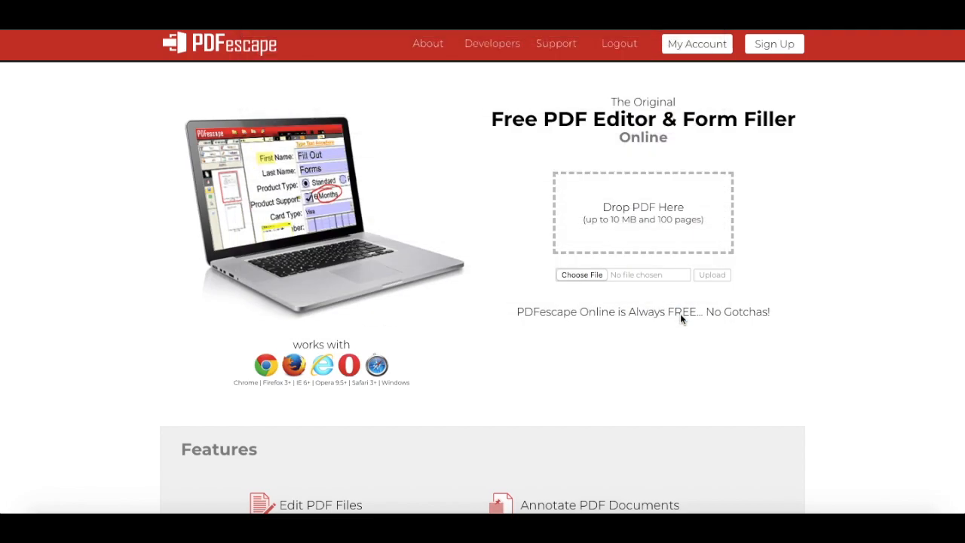
left_click(711, 275)
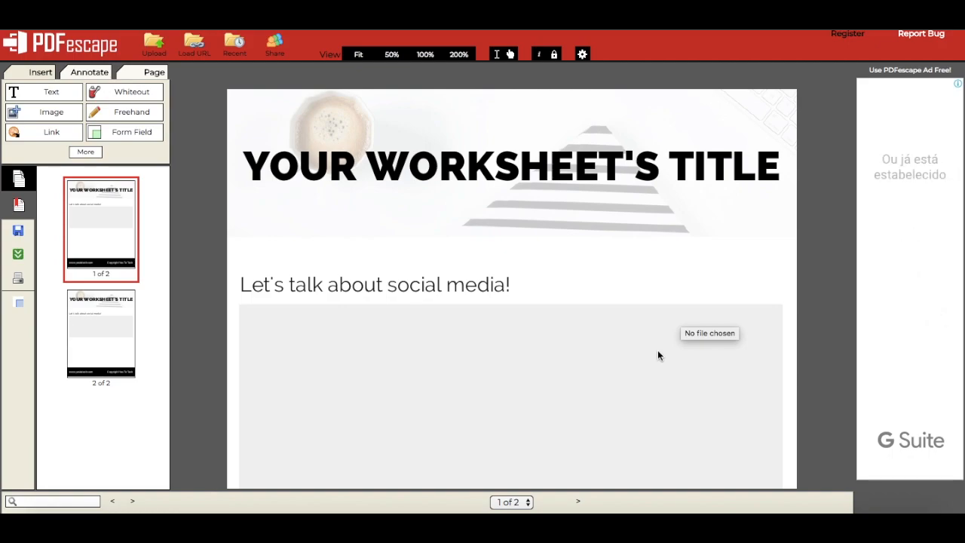
Scroll to page 1's footer and activate the Link insertion tool
scroll("down", 3)
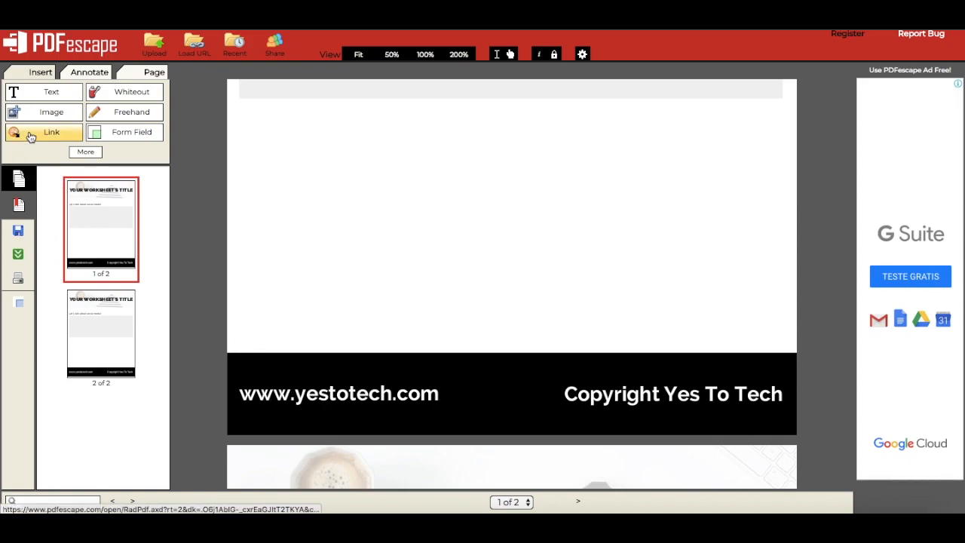
left_click(51, 131)
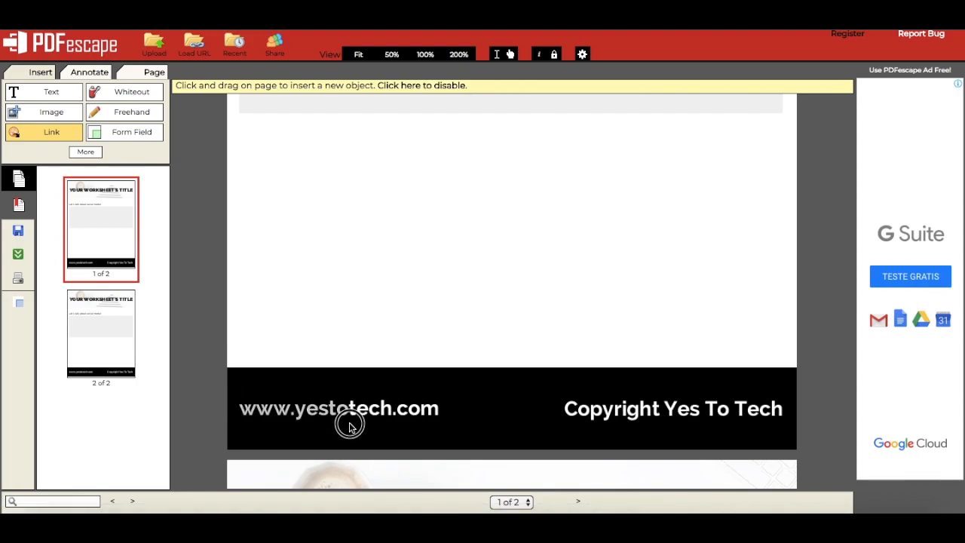
mouse_move(443, 422)
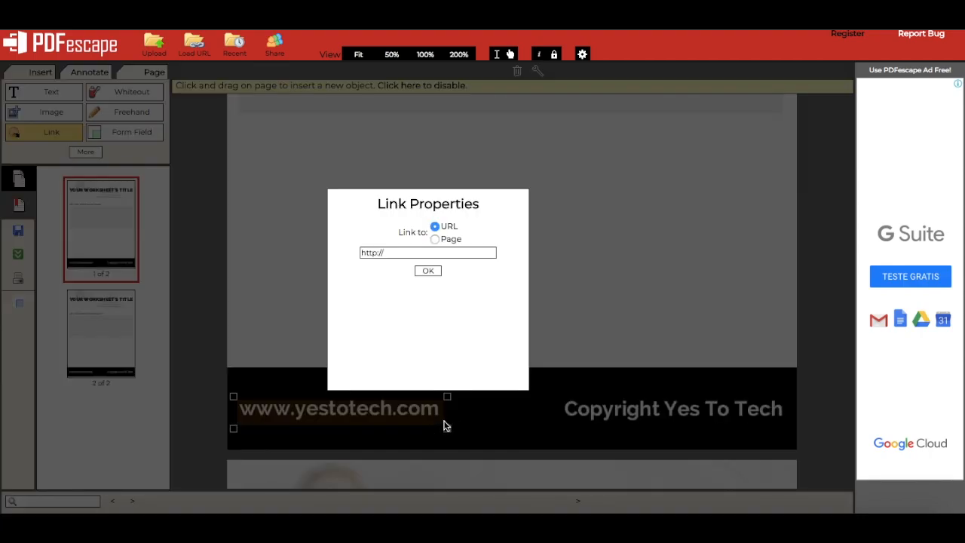
mouse_move(448, 401)
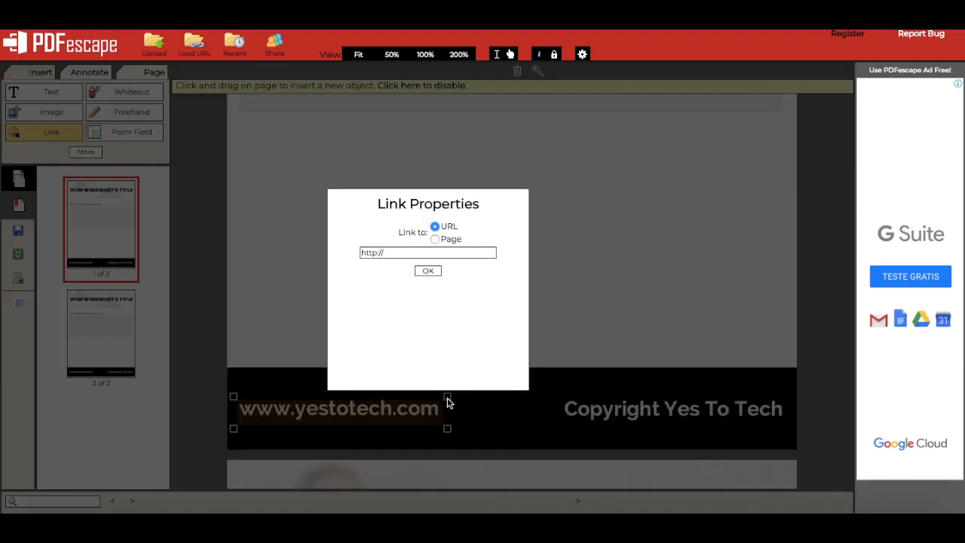
mouse_move(380, 290)
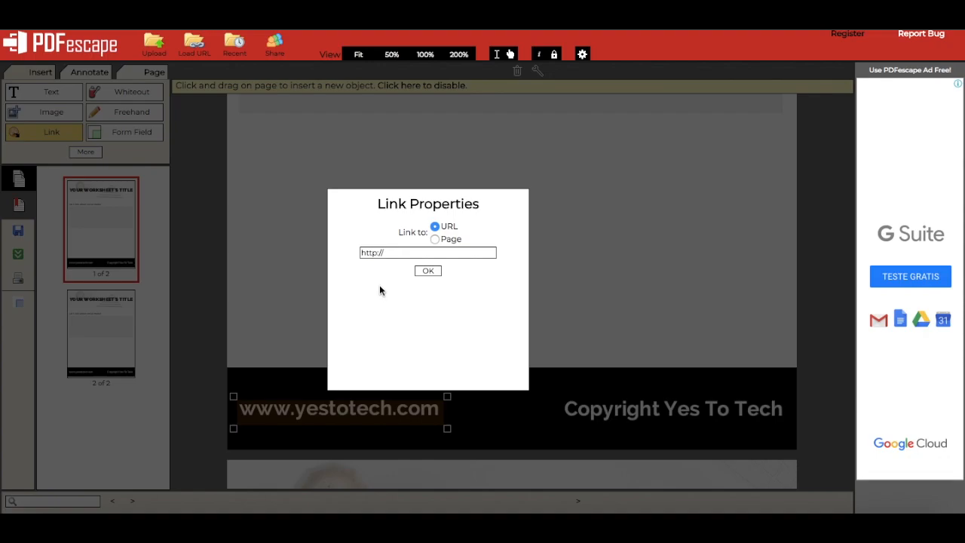
mouse_move(401, 293)
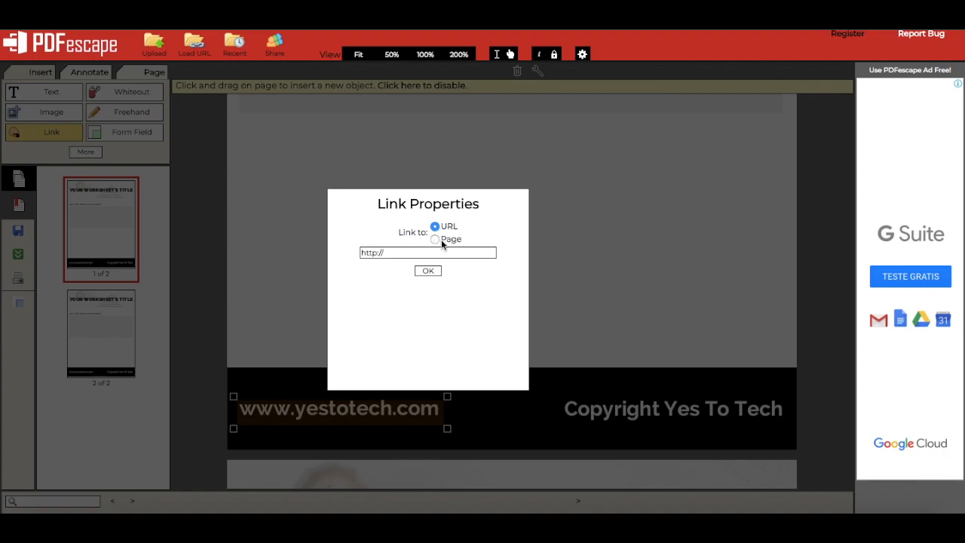
left_click(435, 239)
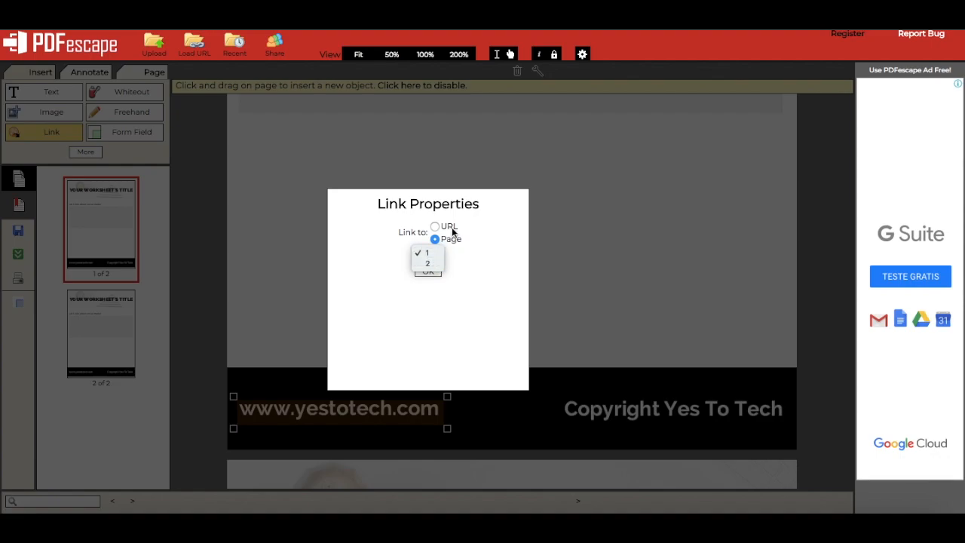
left_click(435, 226)
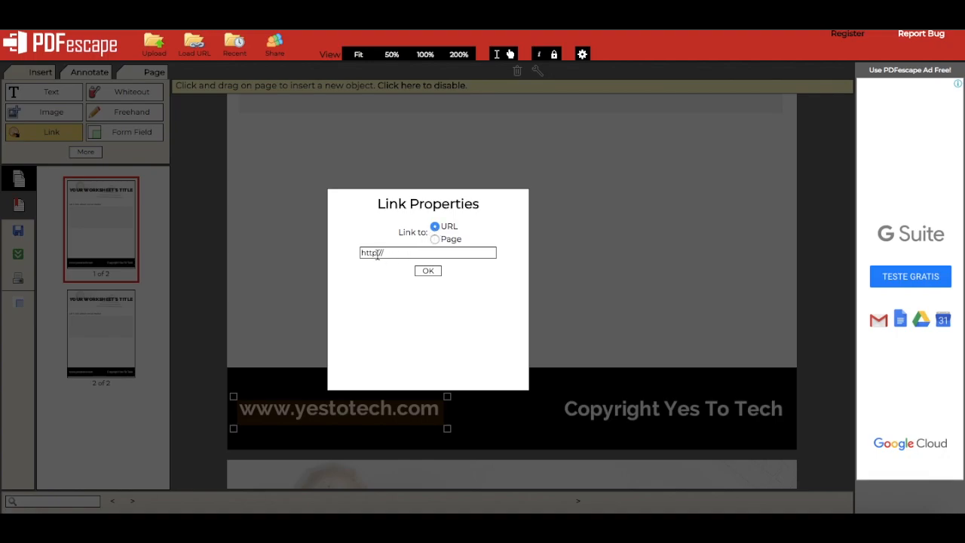
type("s")
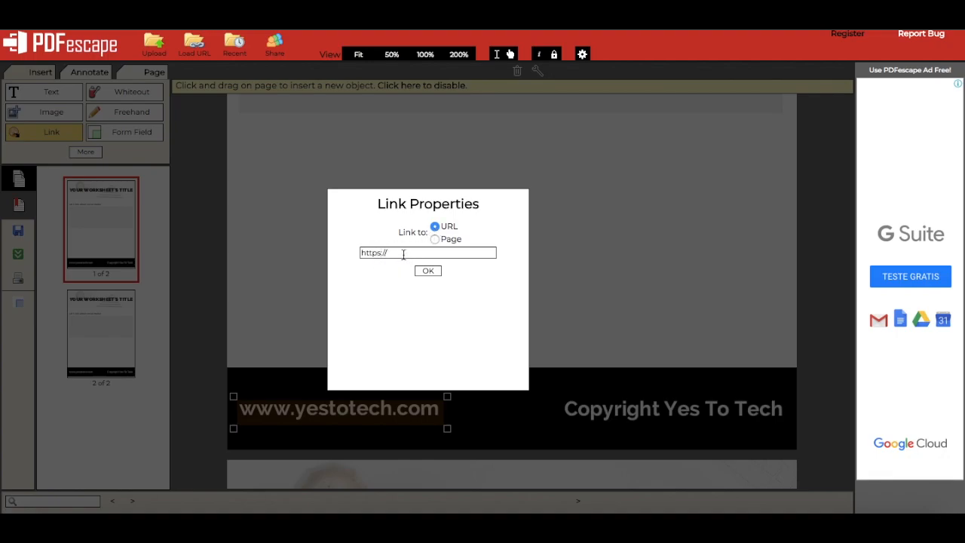
type("www.yestotech")
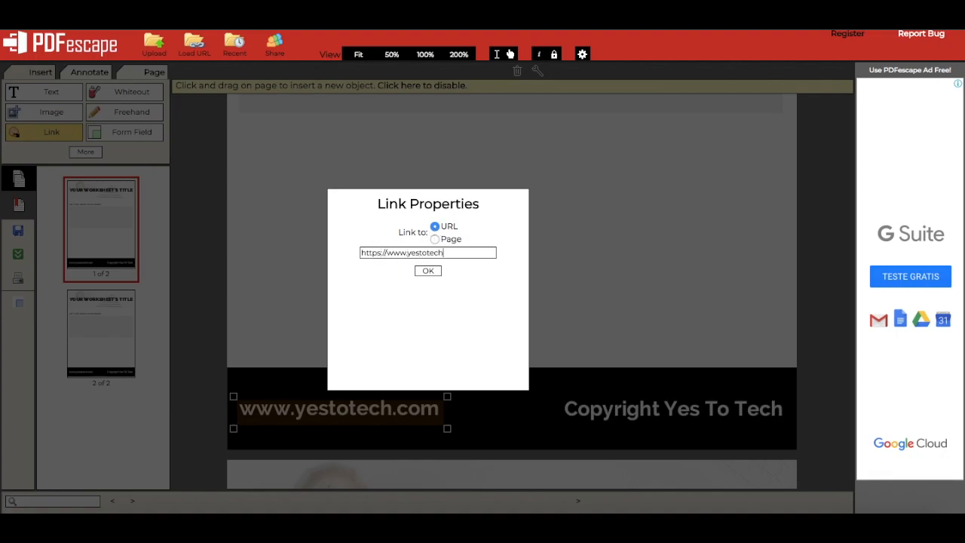
type(".com")
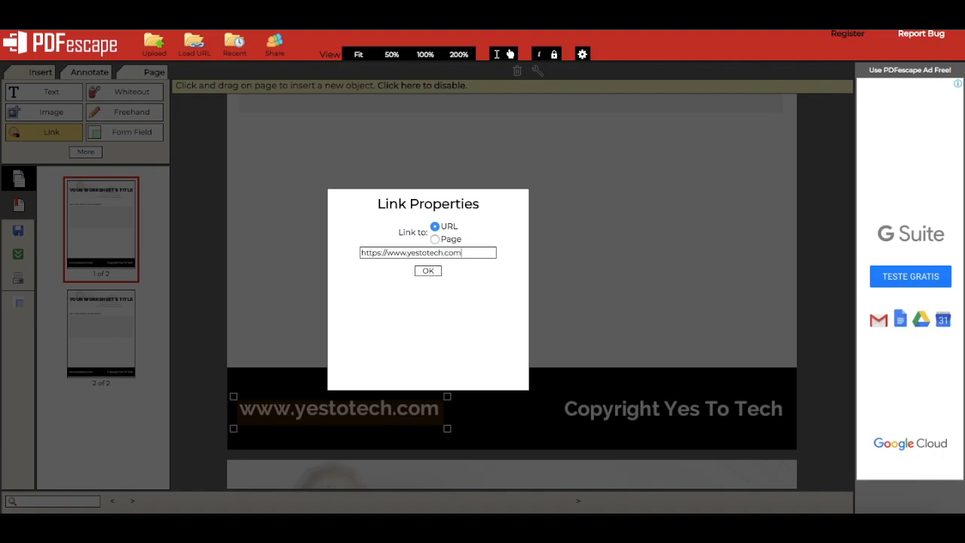
left_click(427, 271)
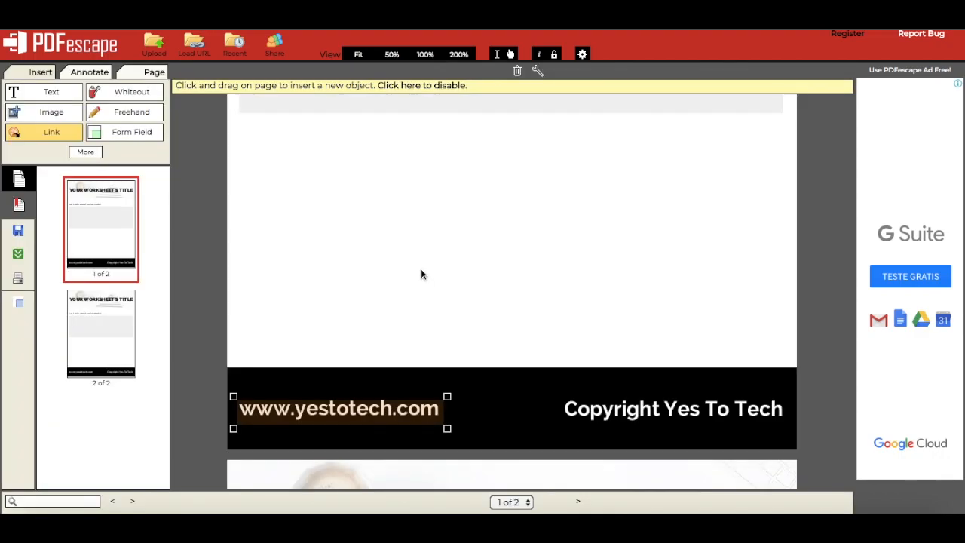
mouse_move(422, 361)
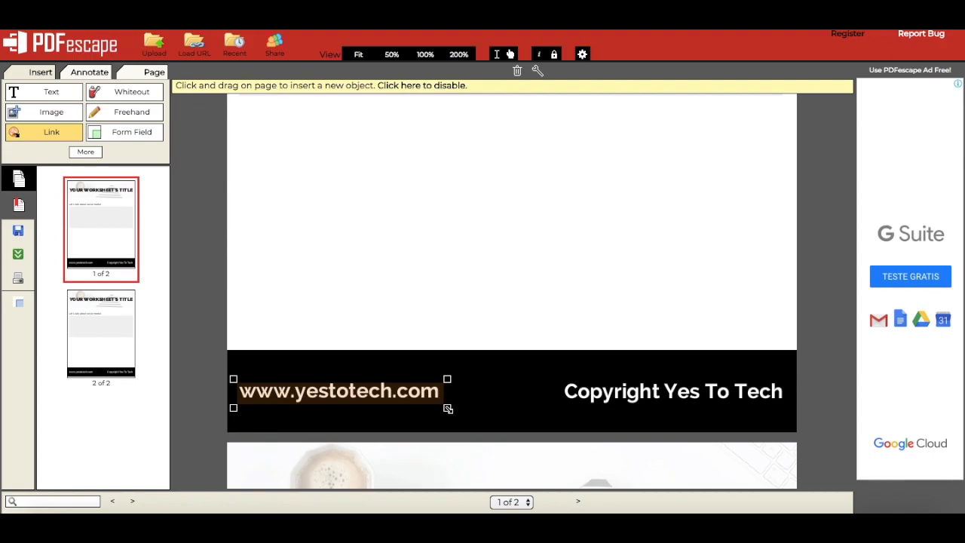
mouse_move(365, 308)
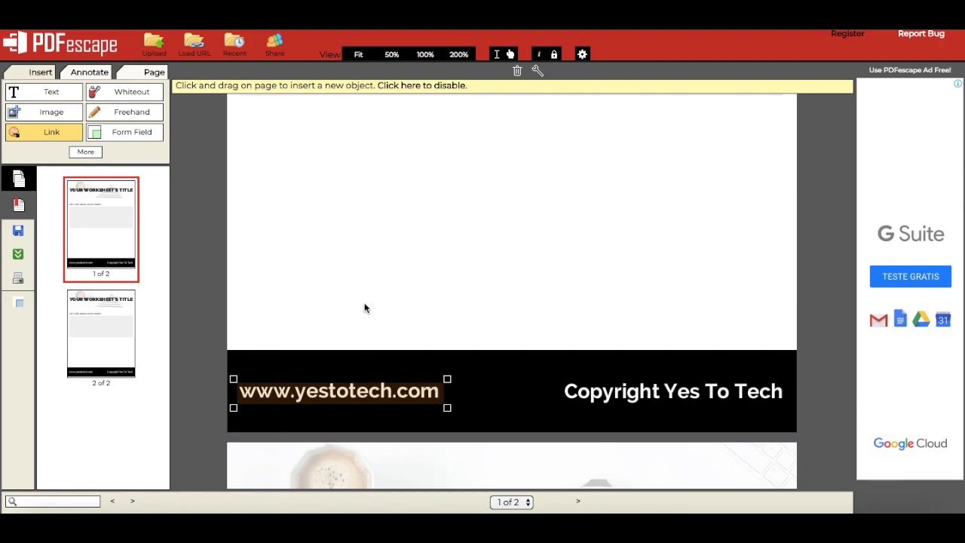
mouse_move(742, 179)
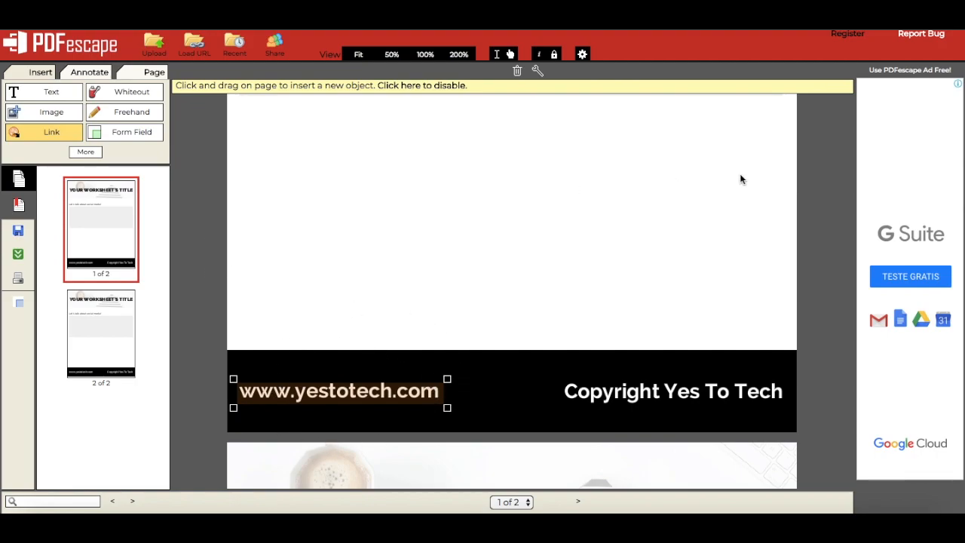
mouse_move(813, 186)
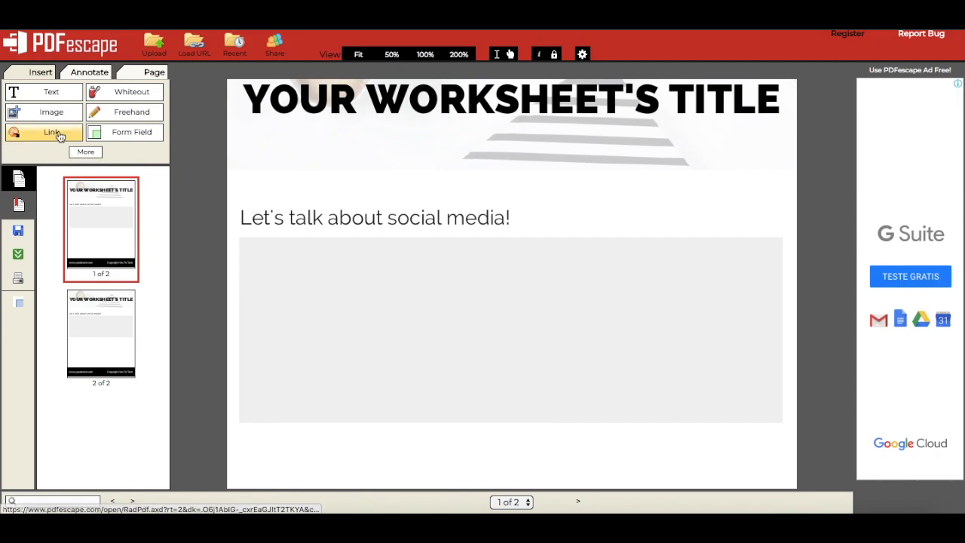
left_click(43, 132)
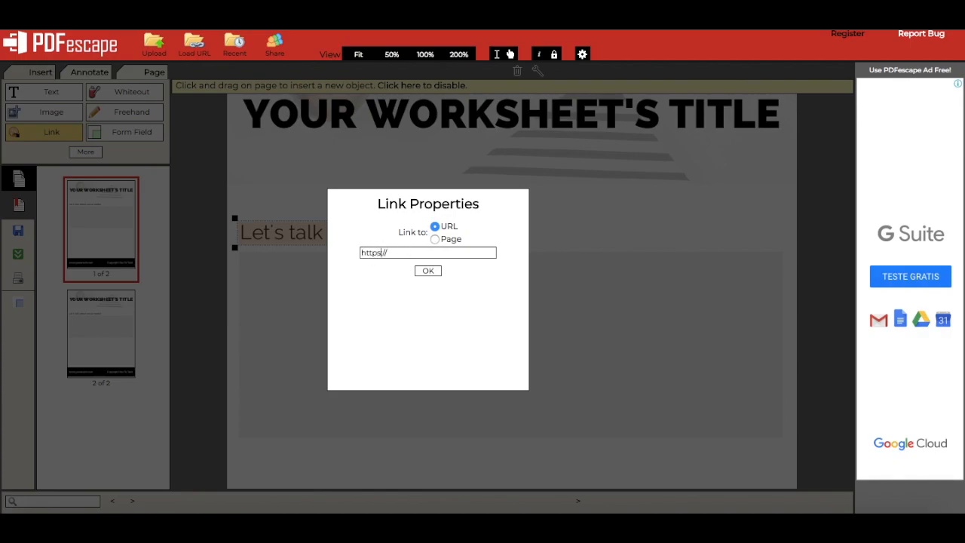
type("www.fa")
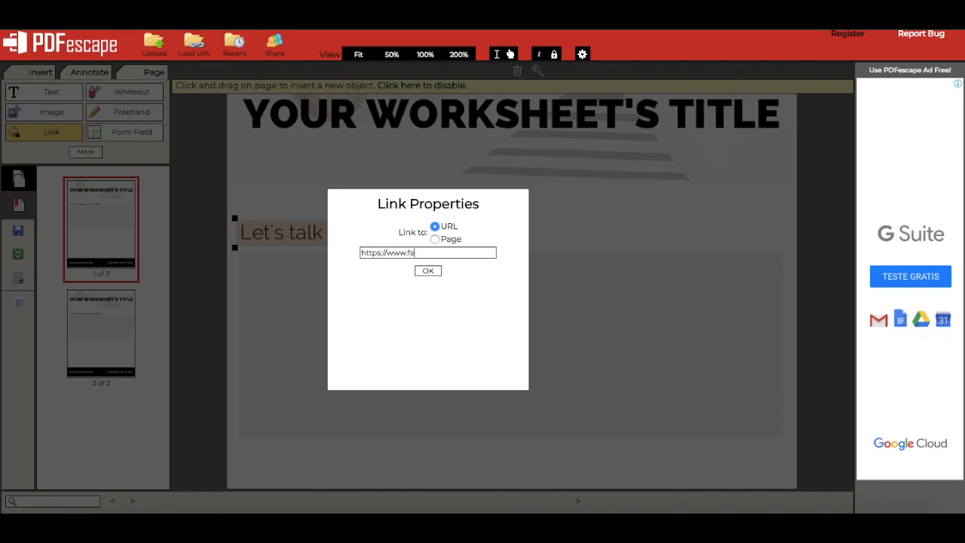
type("cebook.com")
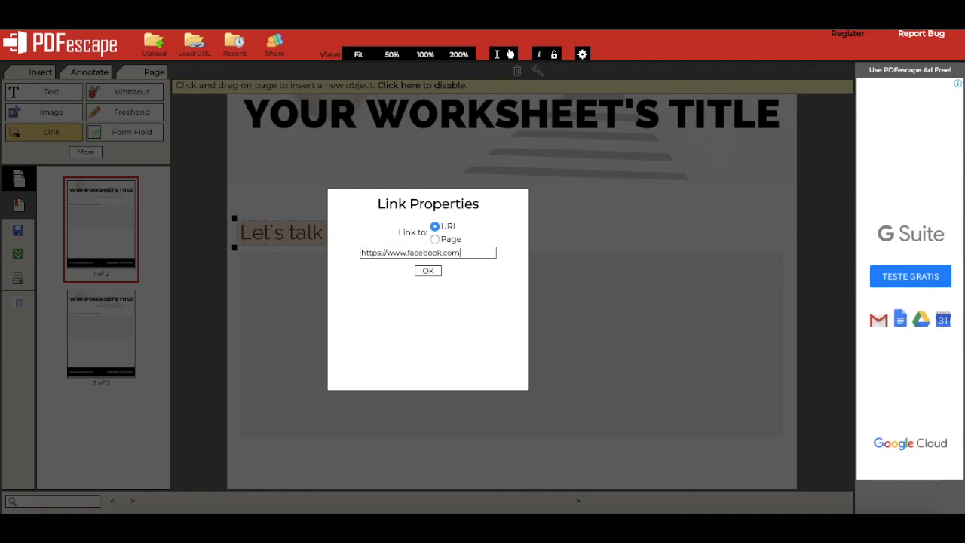
type("/yestotech")
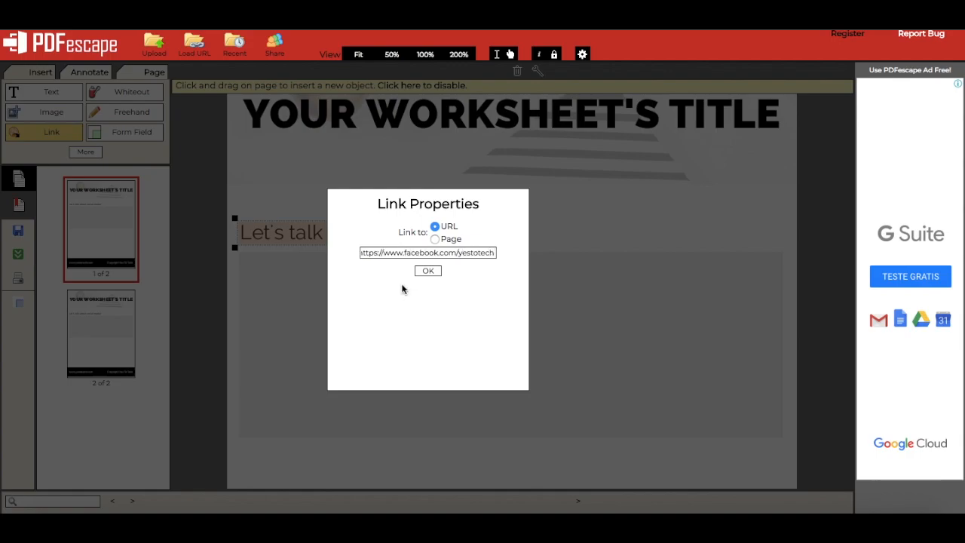
left_click(427, 271)
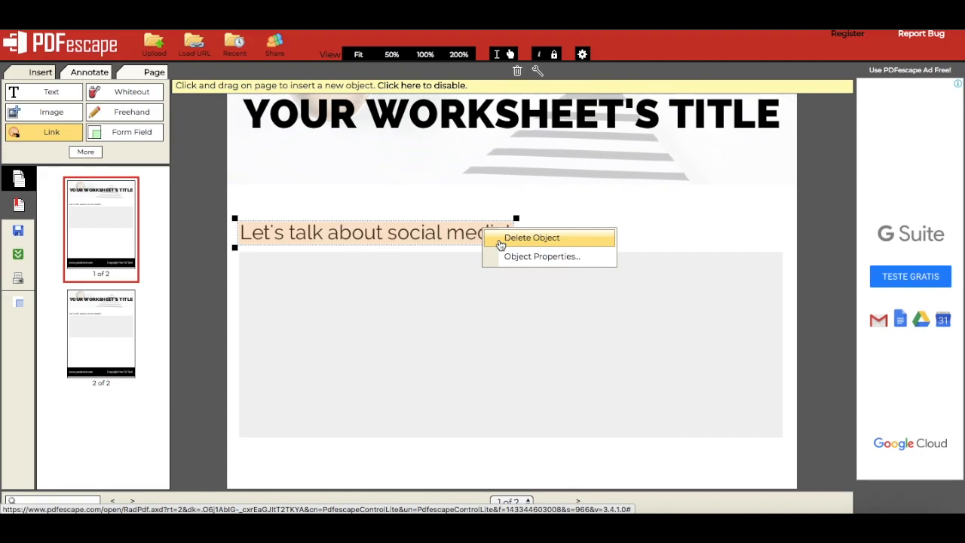
left_click(497, 241)
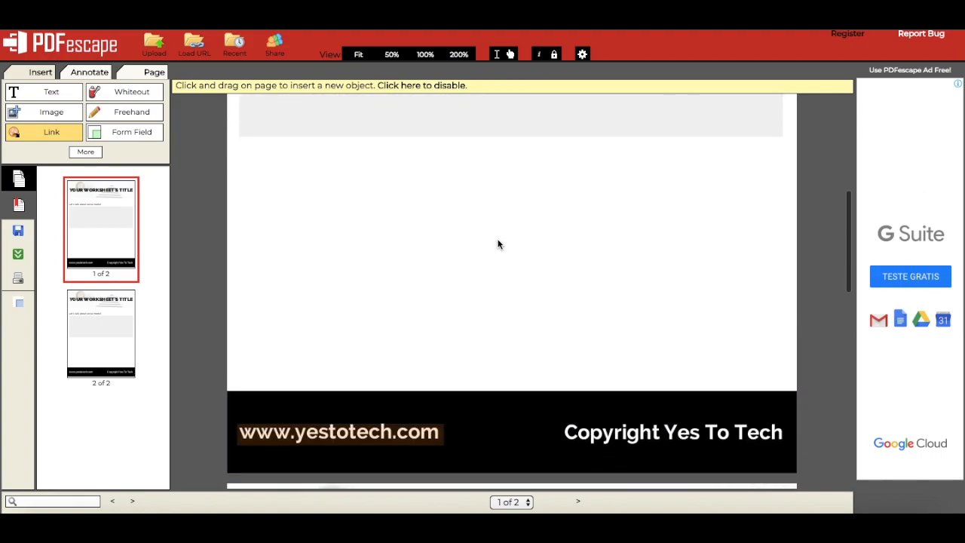
scroll("down", 3)
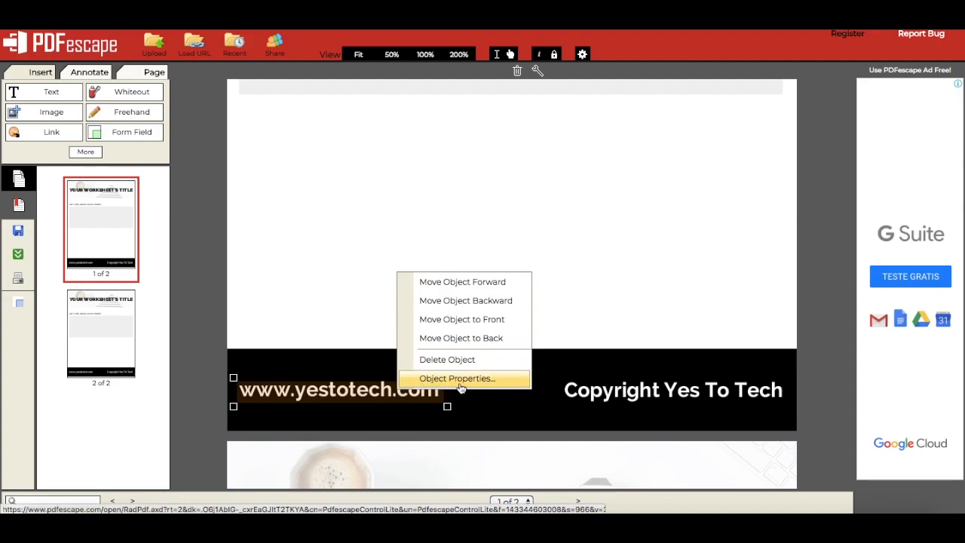
left_click(457, 378)
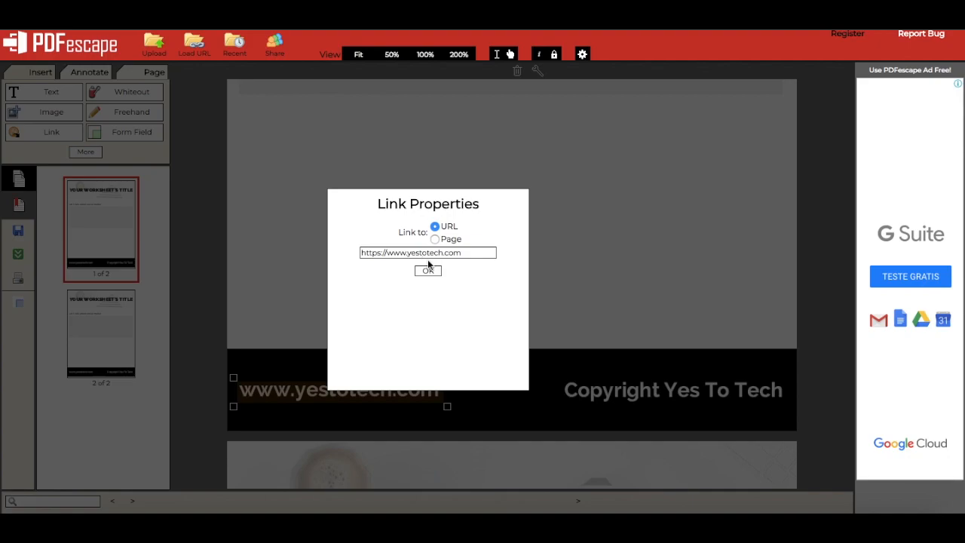
left_click(428, 270)
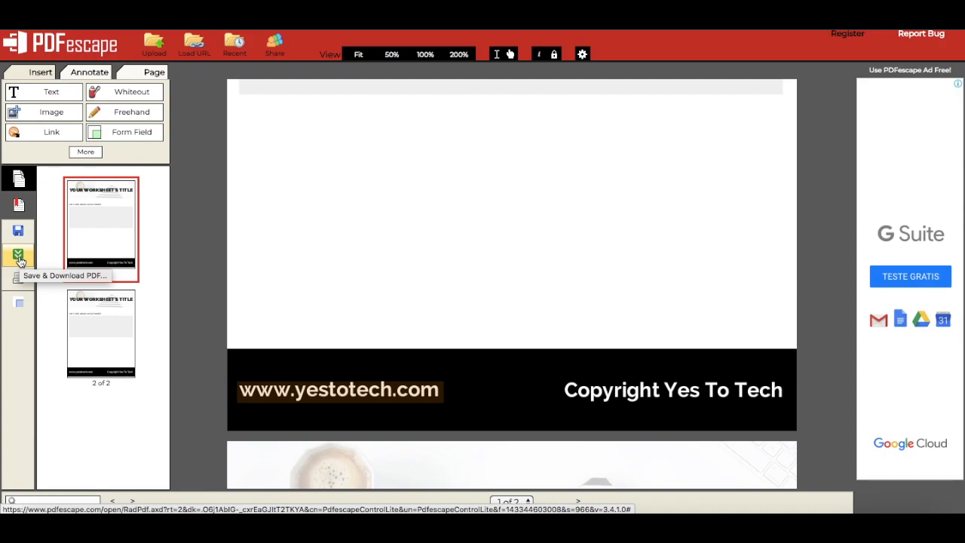
Save and download the edited worksheet PDF, then scroll through it in Chrome
left_click(18, 256)
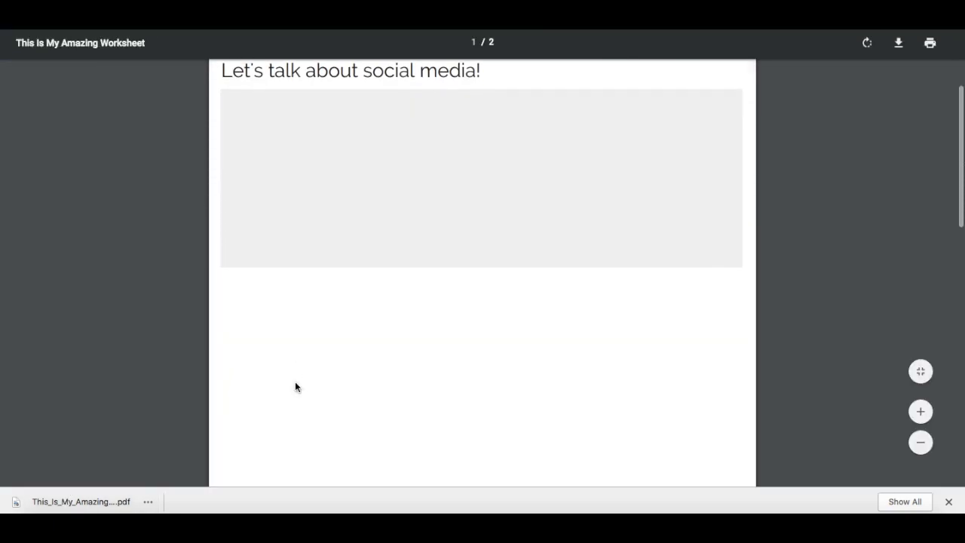
scroll("down", 3)
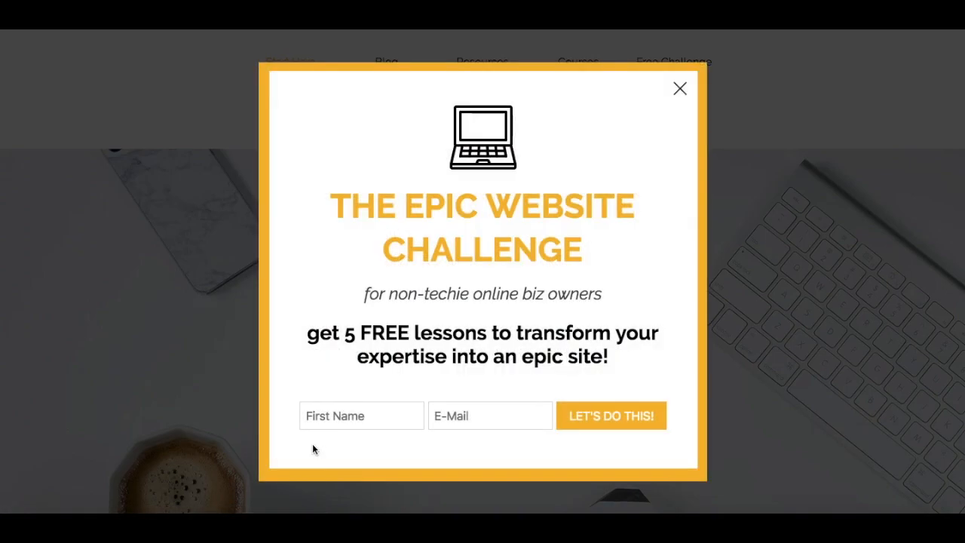
Follow a link to the Yes To Tech Epic Website Challenge page
left_click(678, 89)
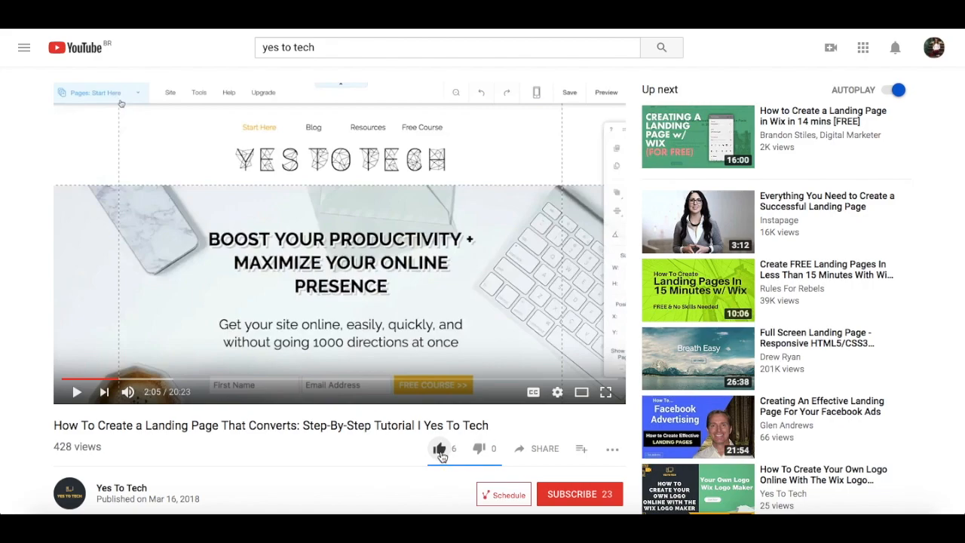
Like the landing page tutorial video, open Share, and subscribe to Yes To Tech
left_click(439, 448)
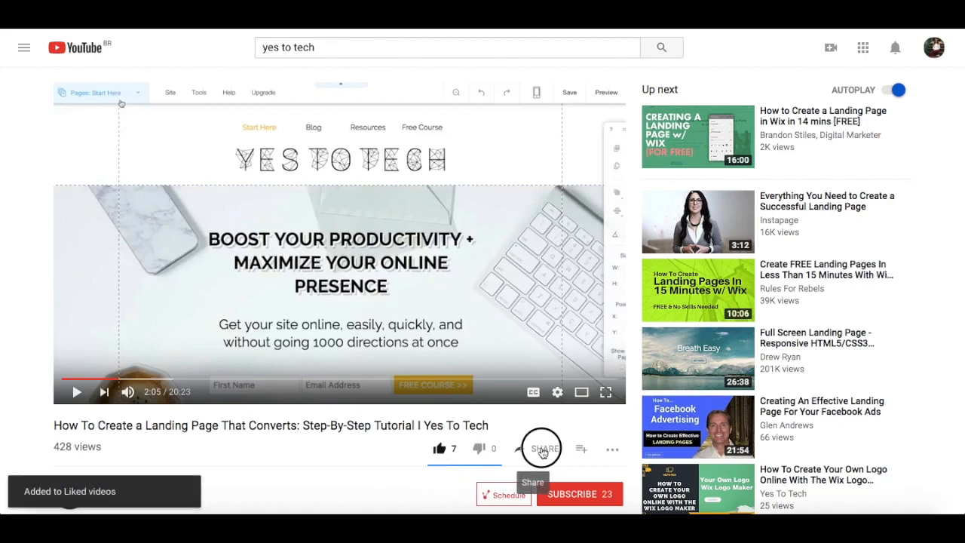
left_click(541, 447)
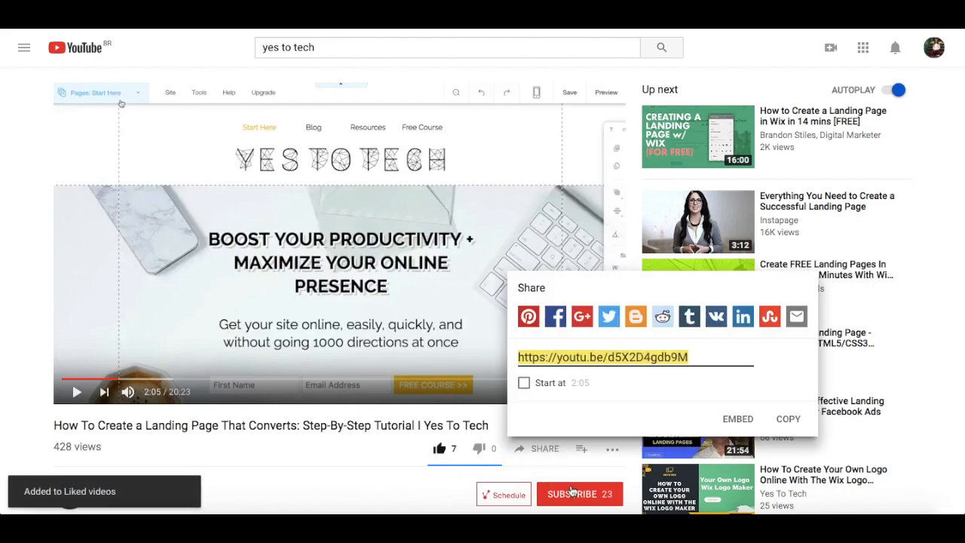
left_click(574, 494)
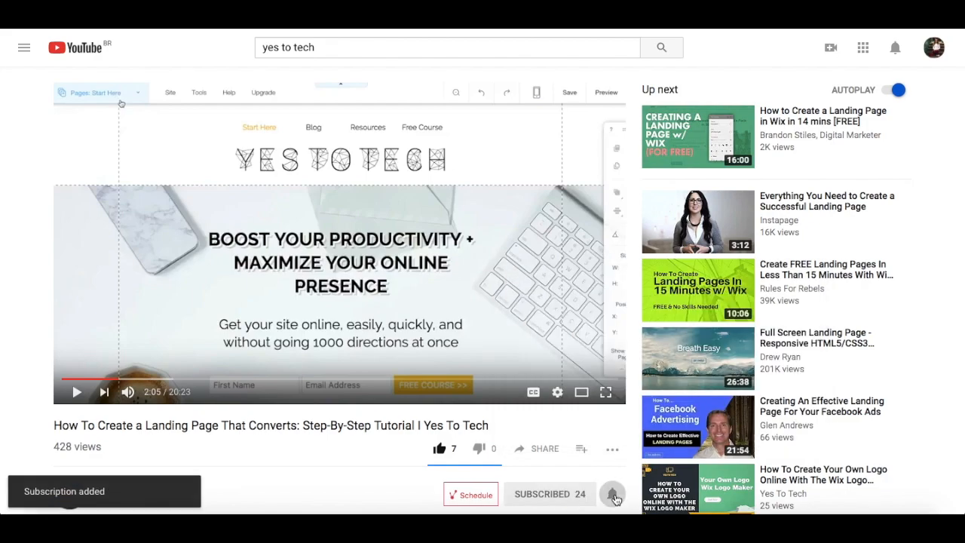